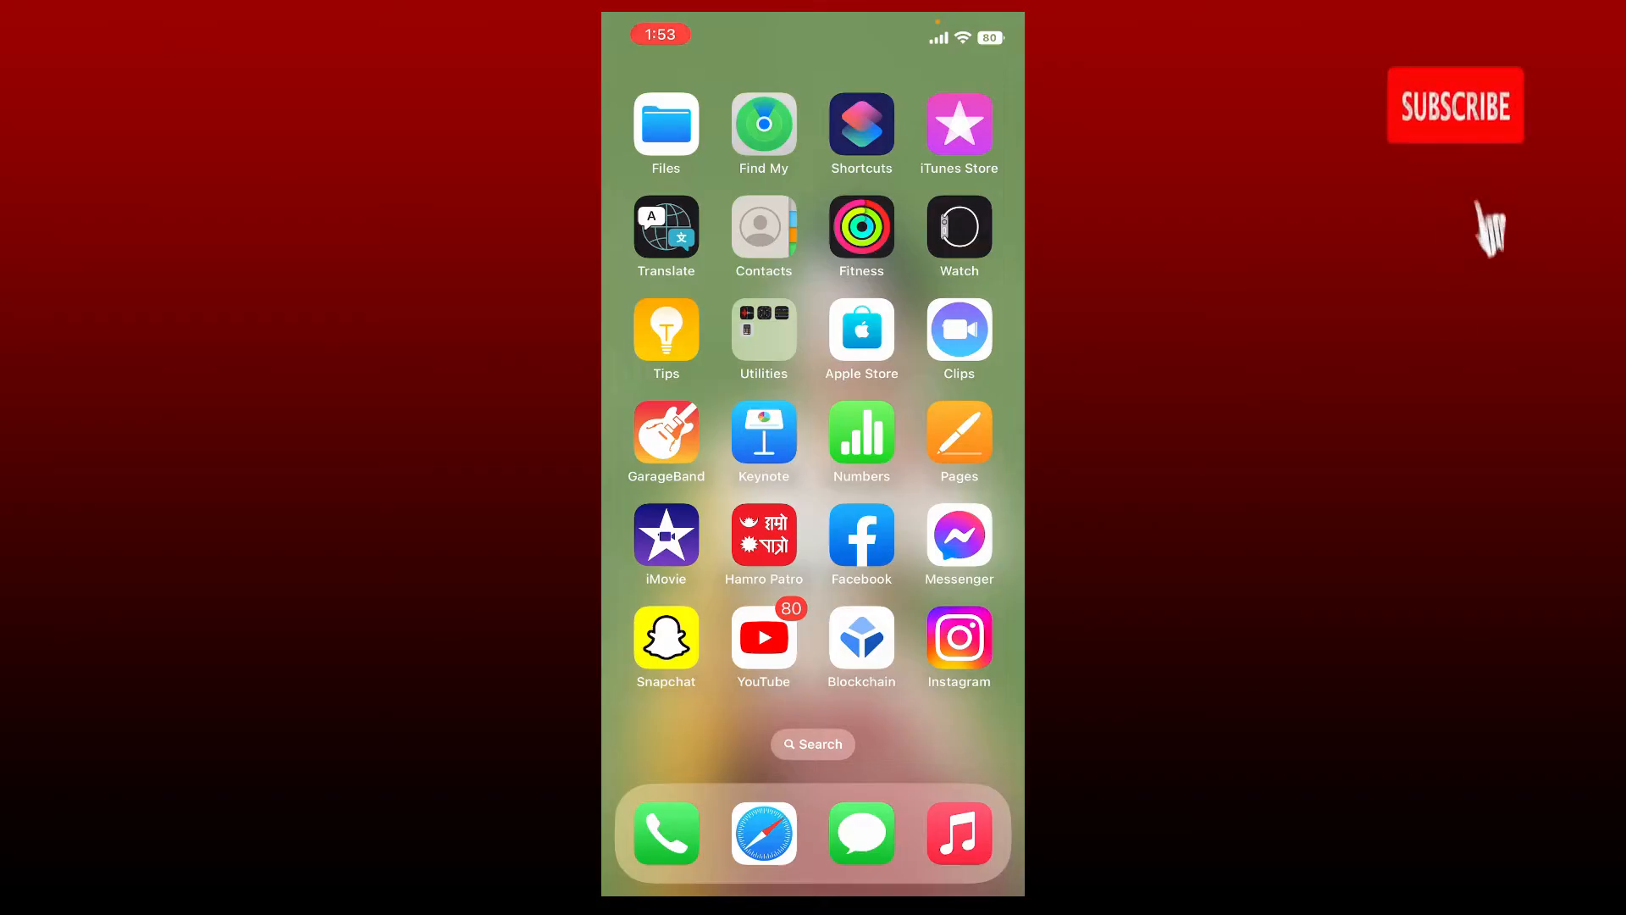
Step: Swipe to the next Home Screen page and launch the Roblox app to its Home feed
left_click(1454, 105)
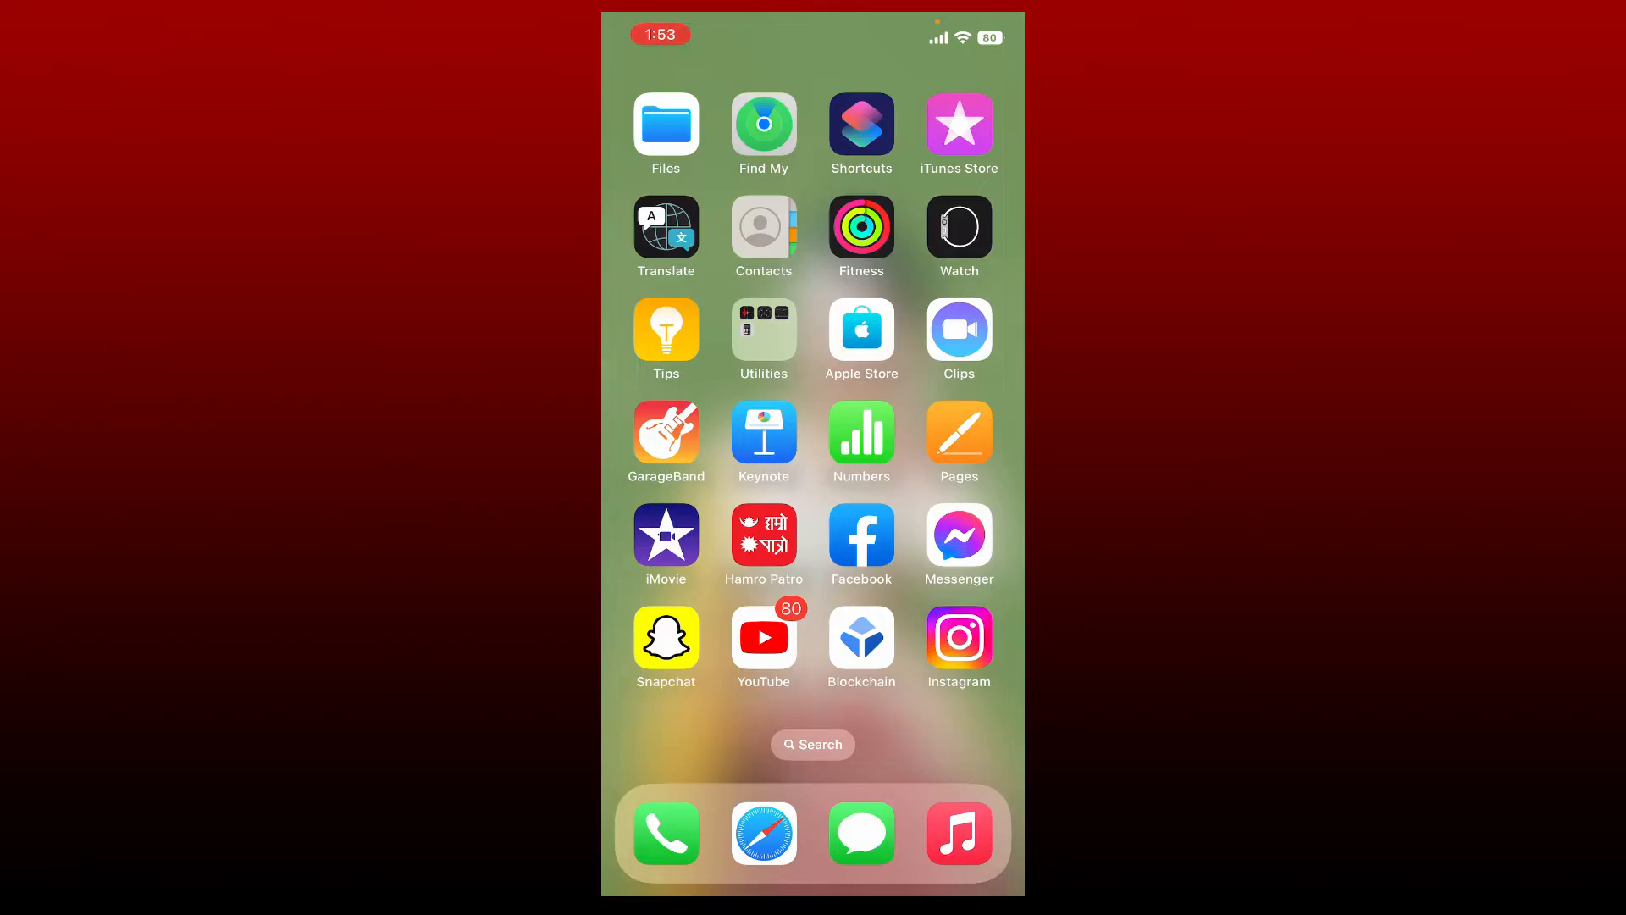
scroll("left", 3)
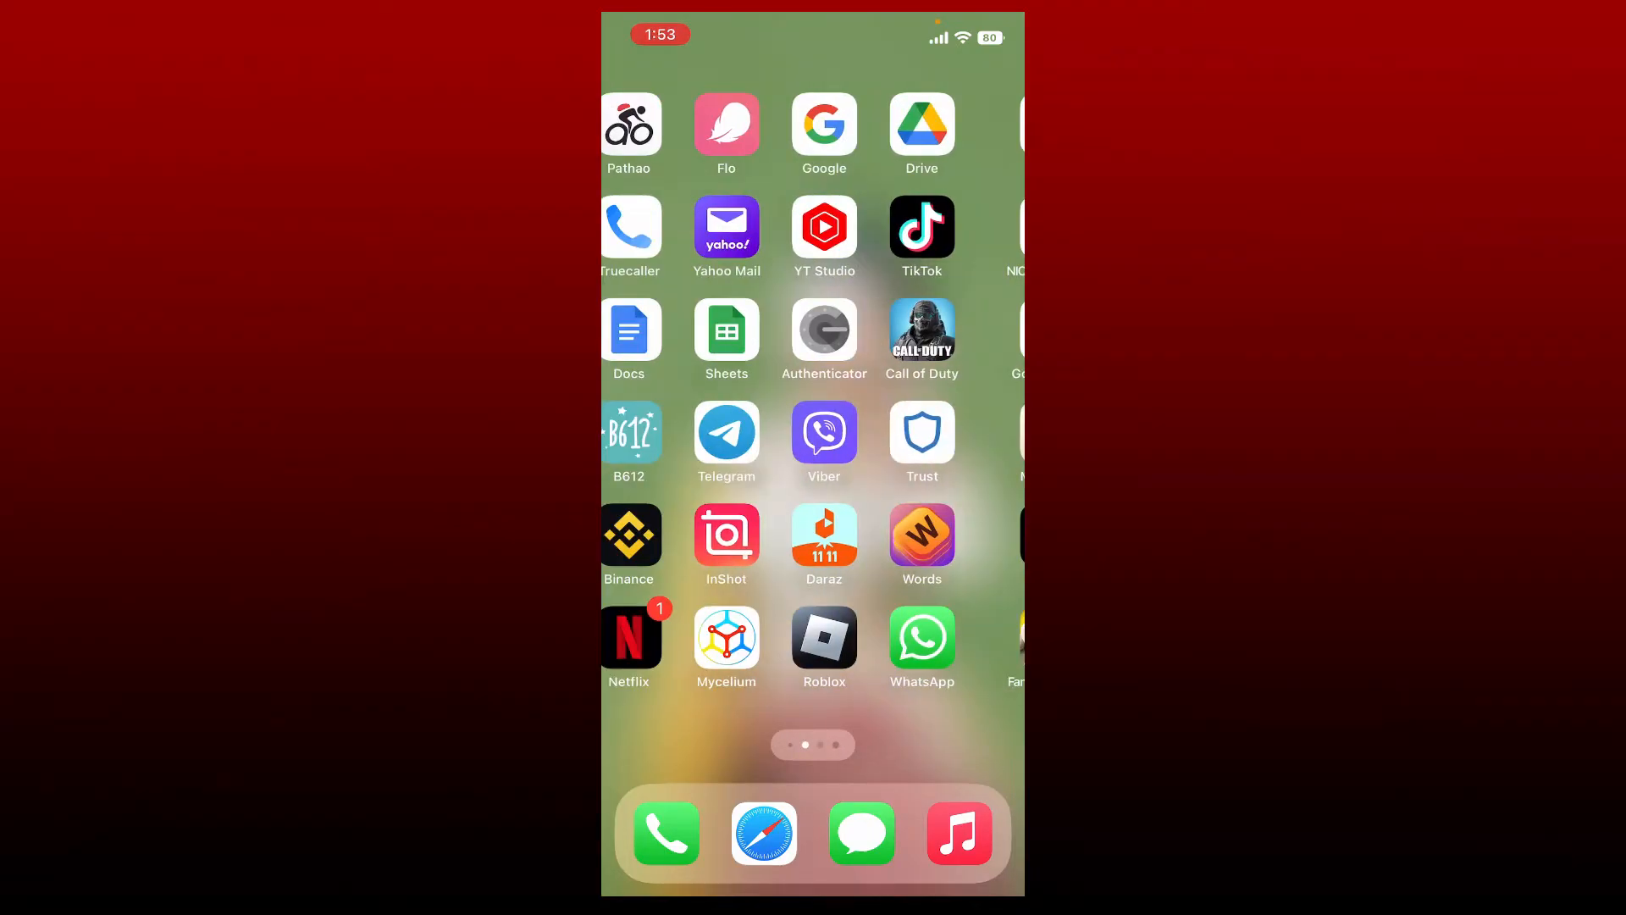
left_click(823, 639)
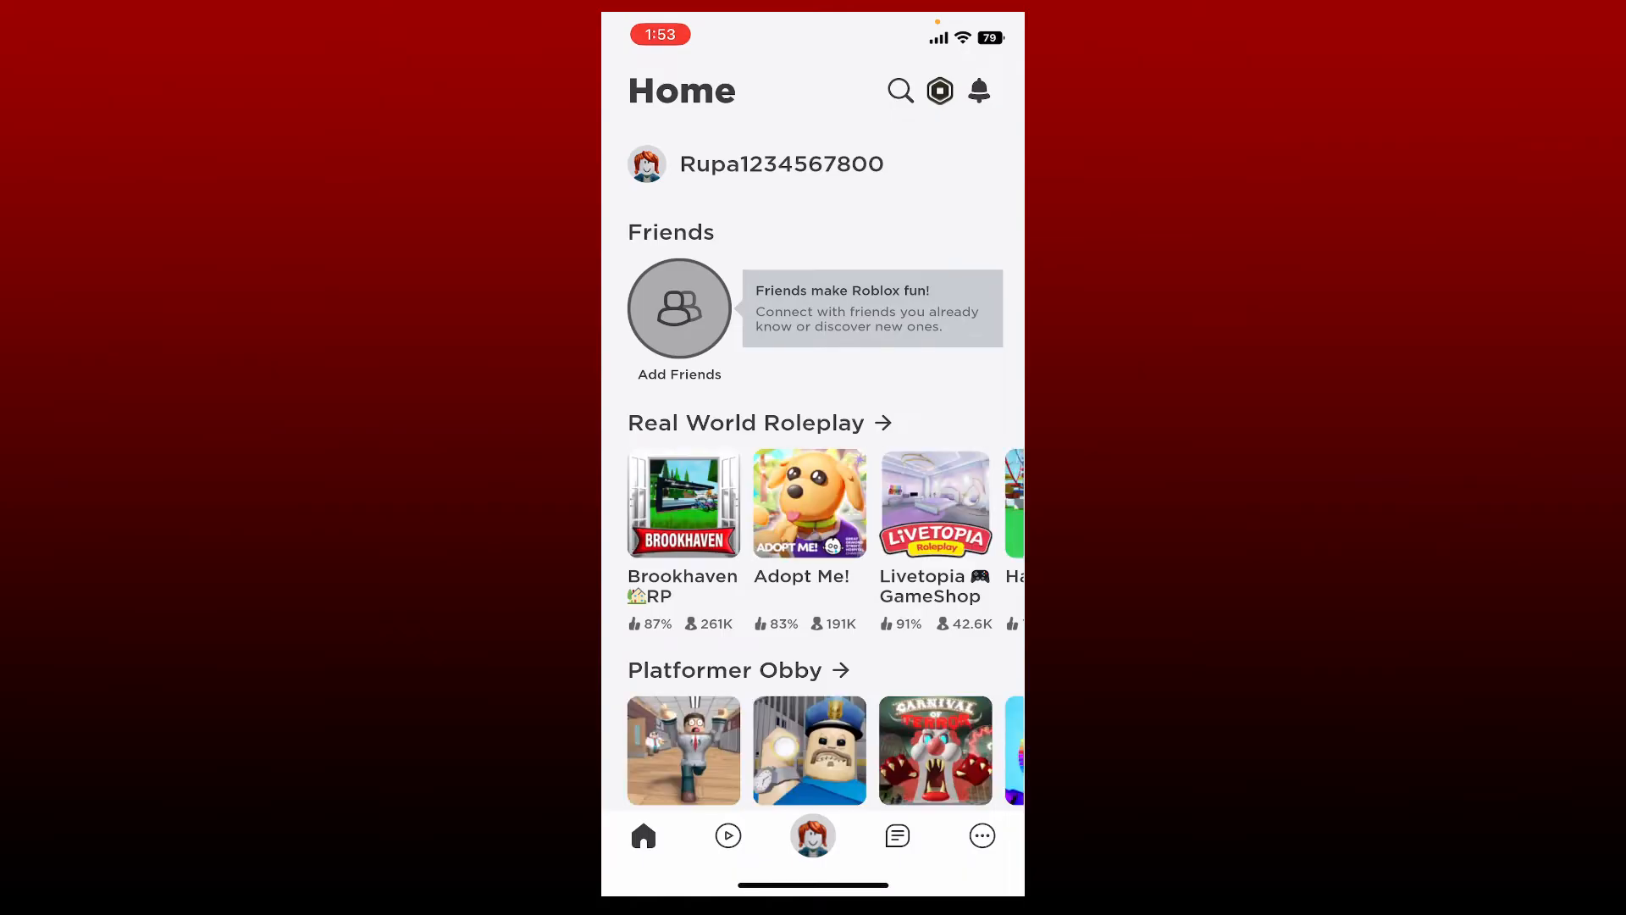
left_click(983, 834)
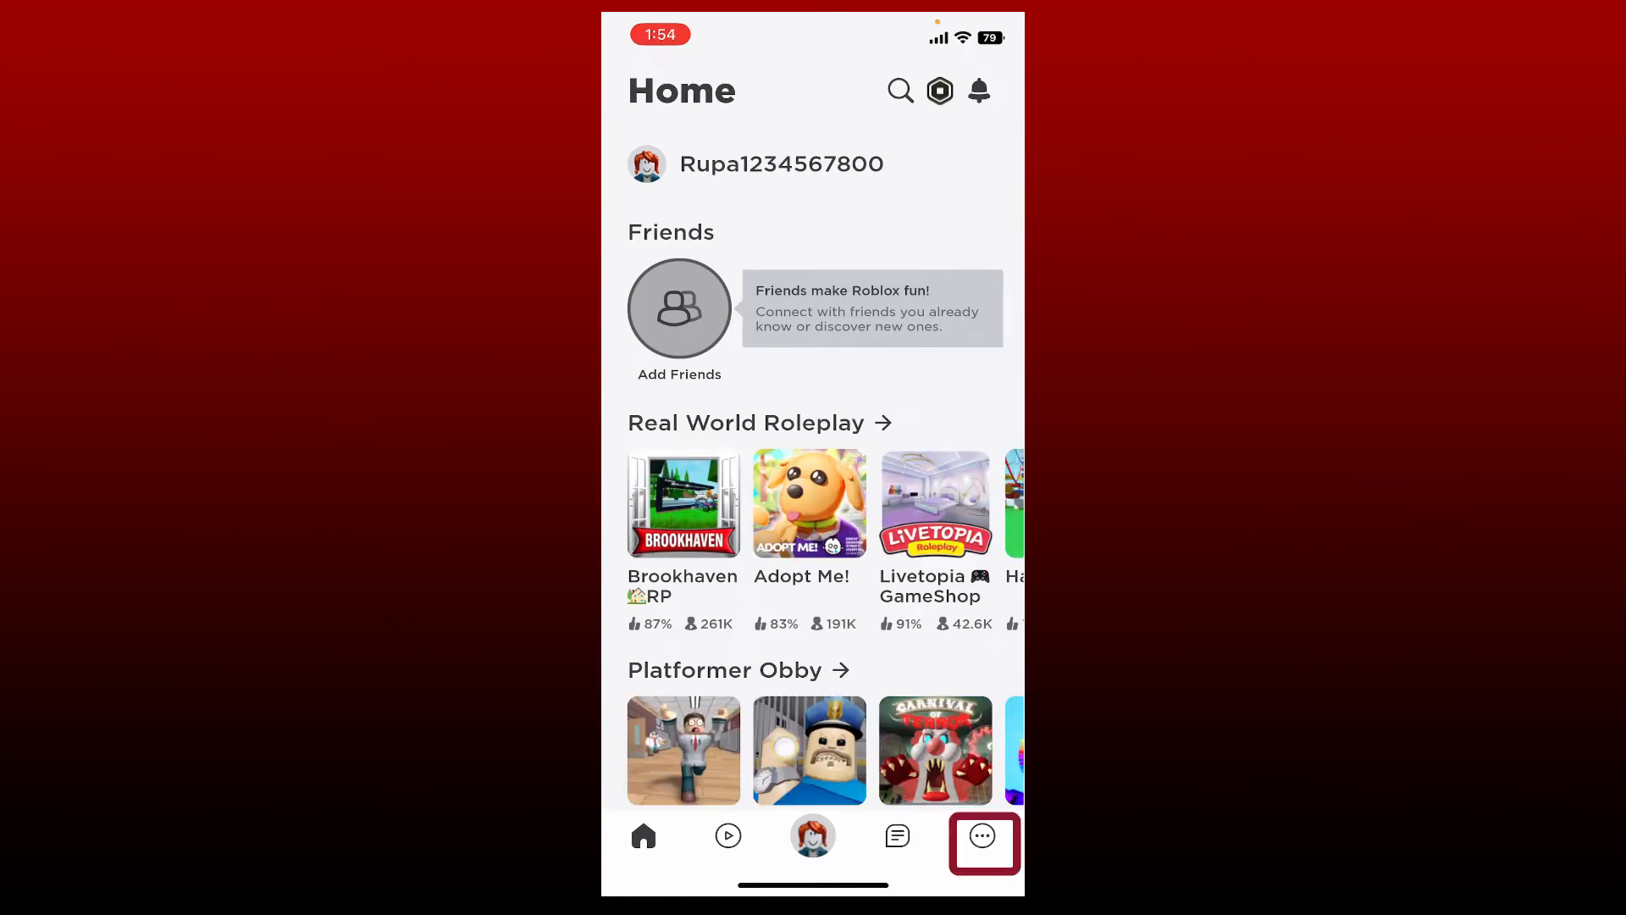
Step: Open Roblox Settings from the More tab to reach Parental Controls
left_click(979, 835)
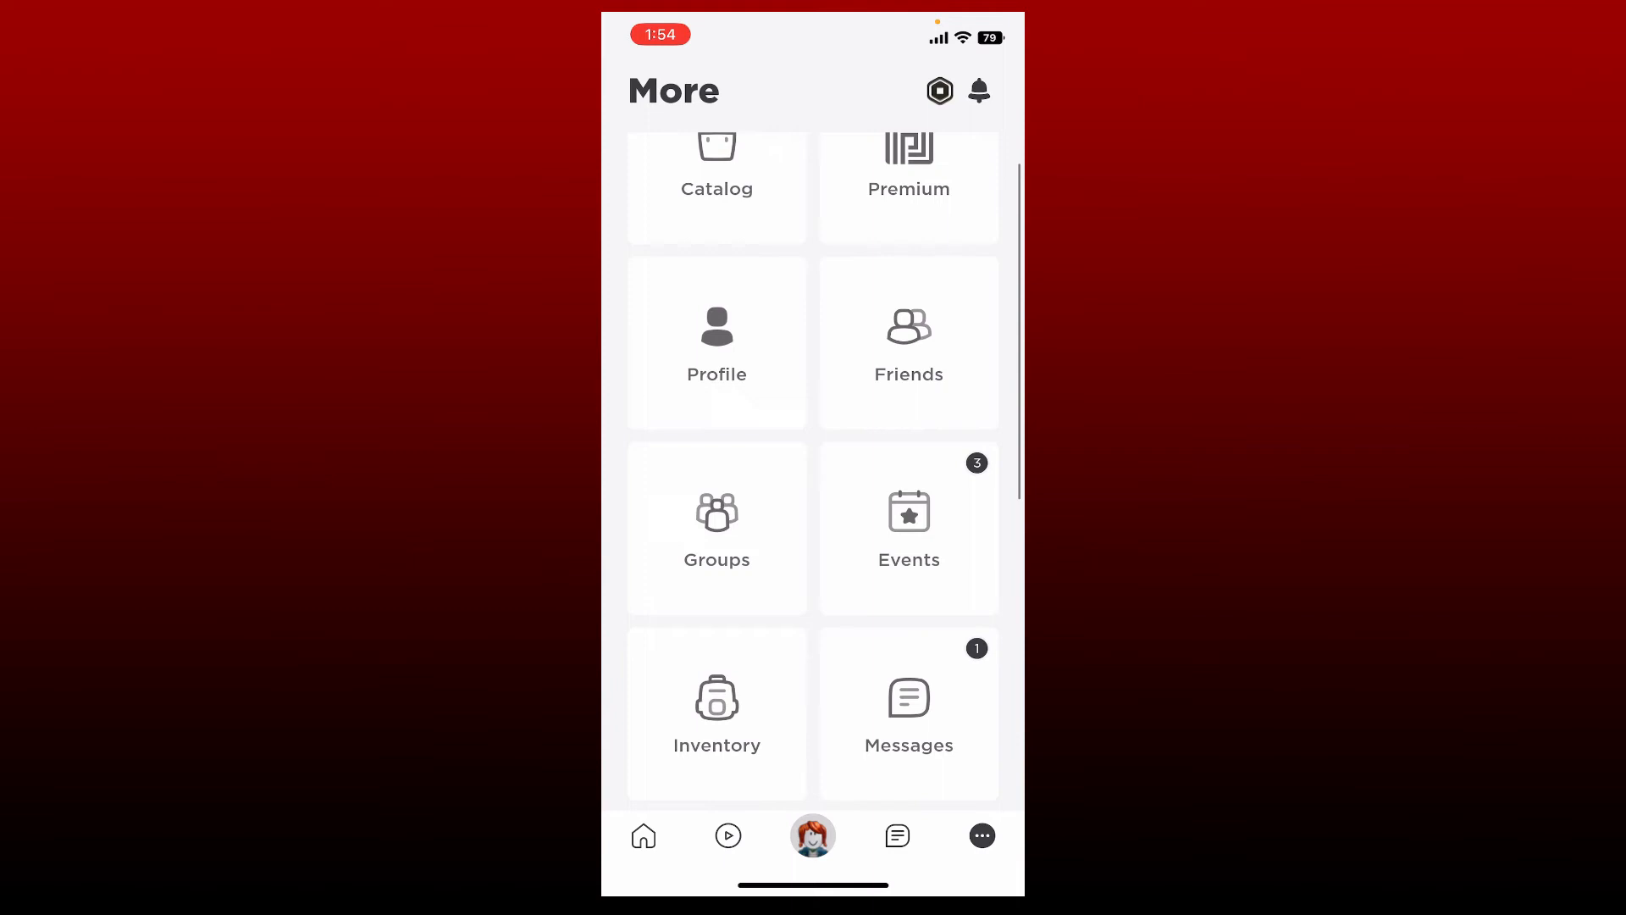
scroll("down", 3)
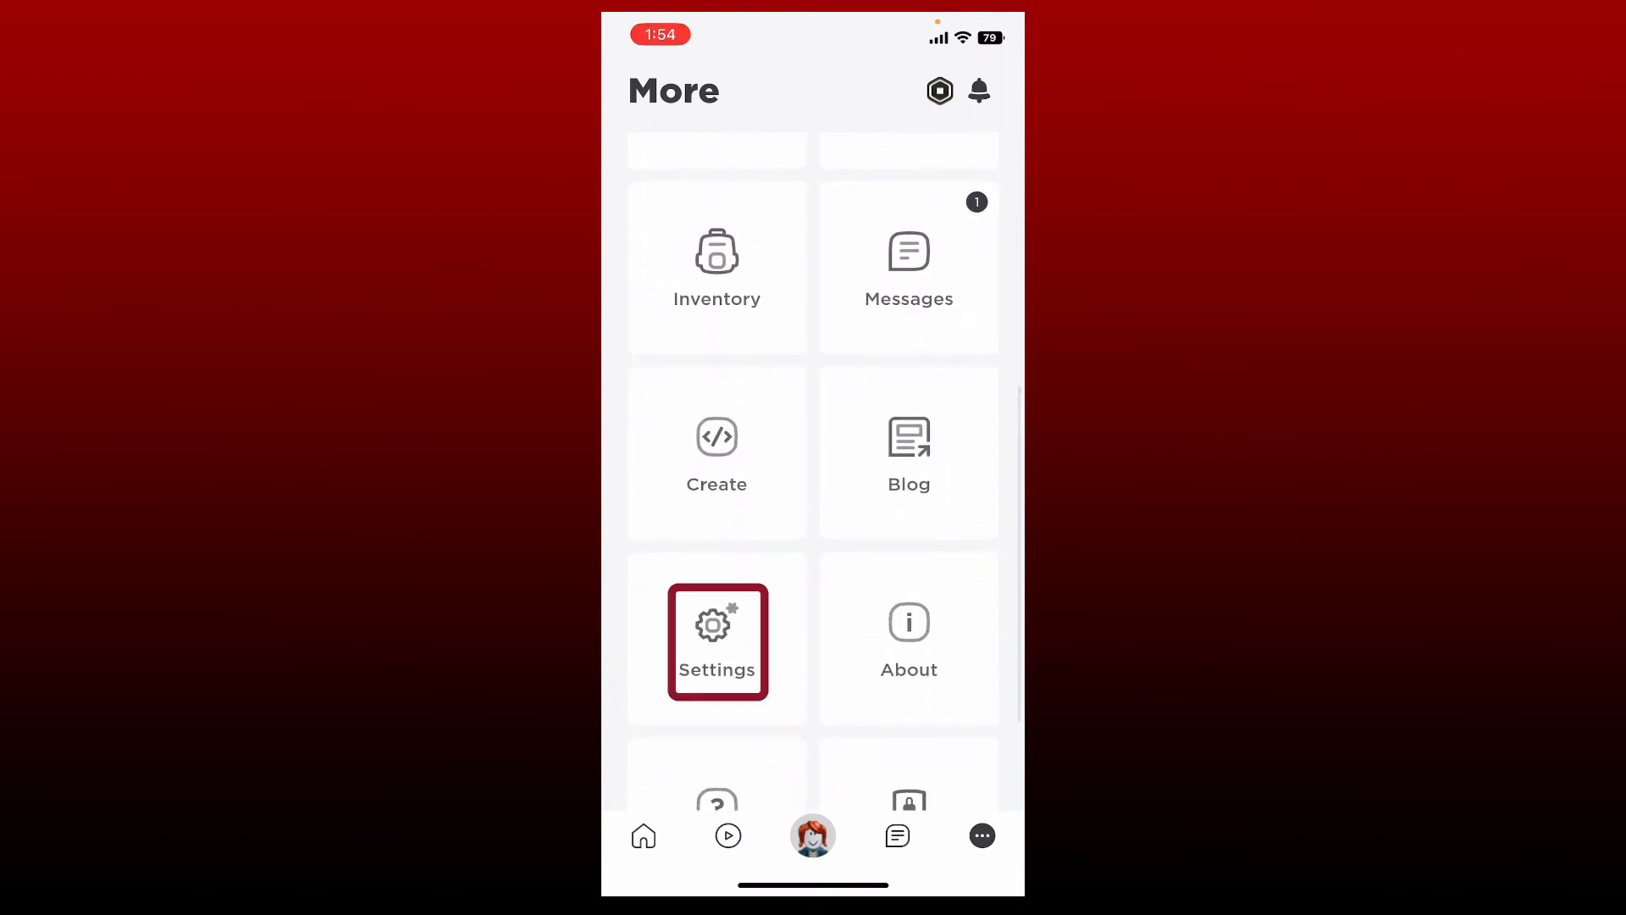
left_click(717, 640)
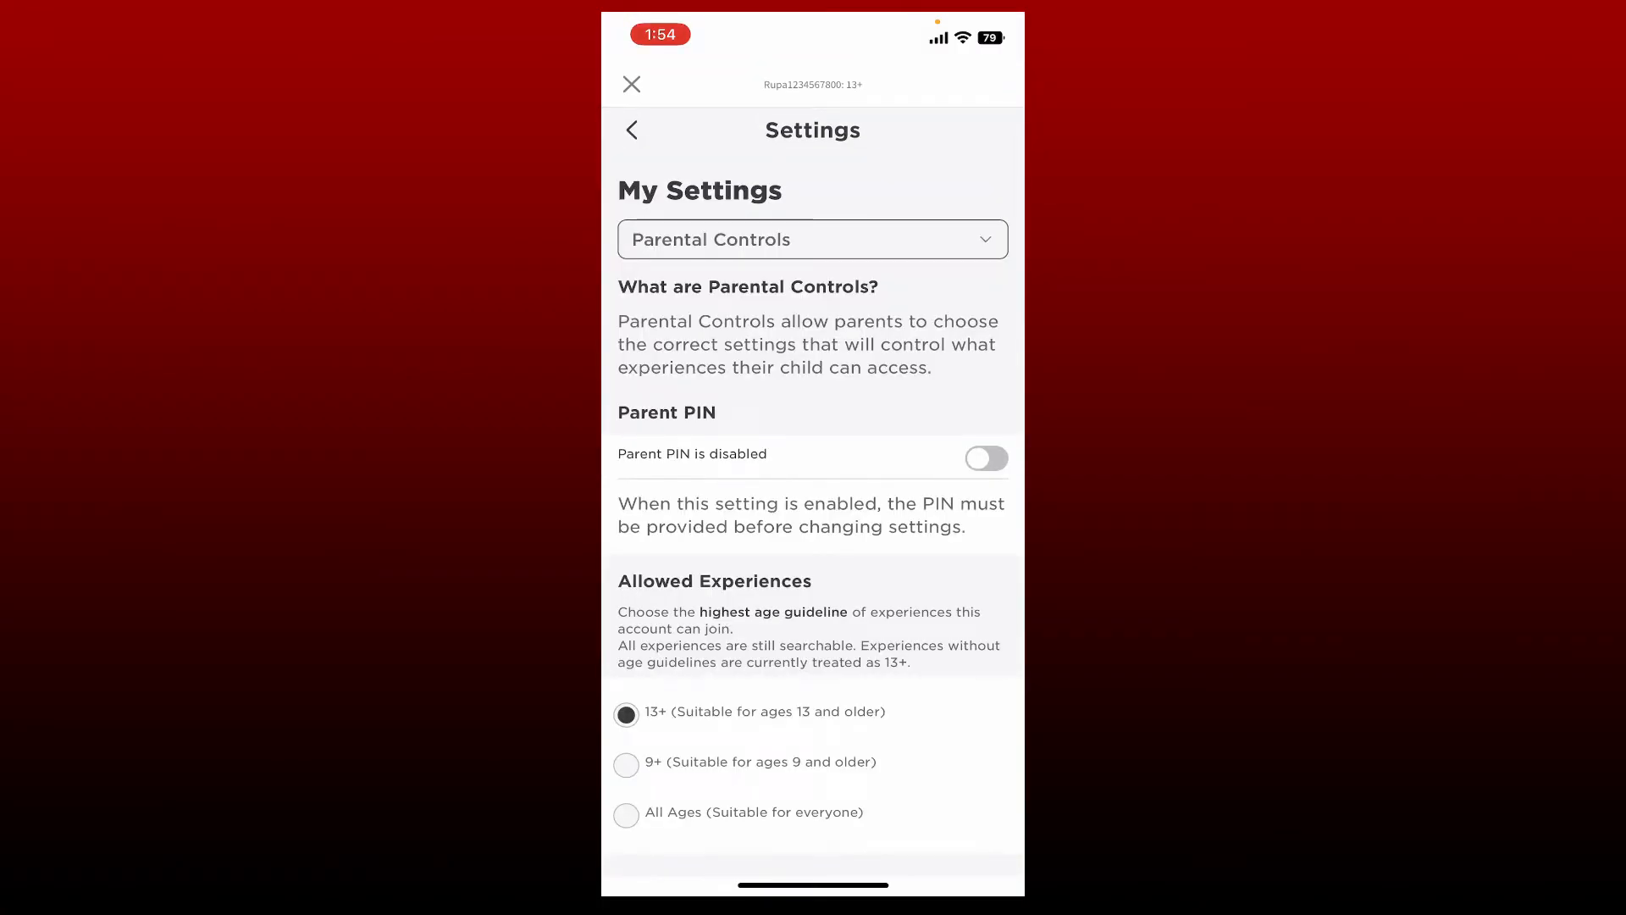
Step: Toggle Parent PIN on and enter a 4-digit PIN in the Add PIN dialog
left_click(984, 459)
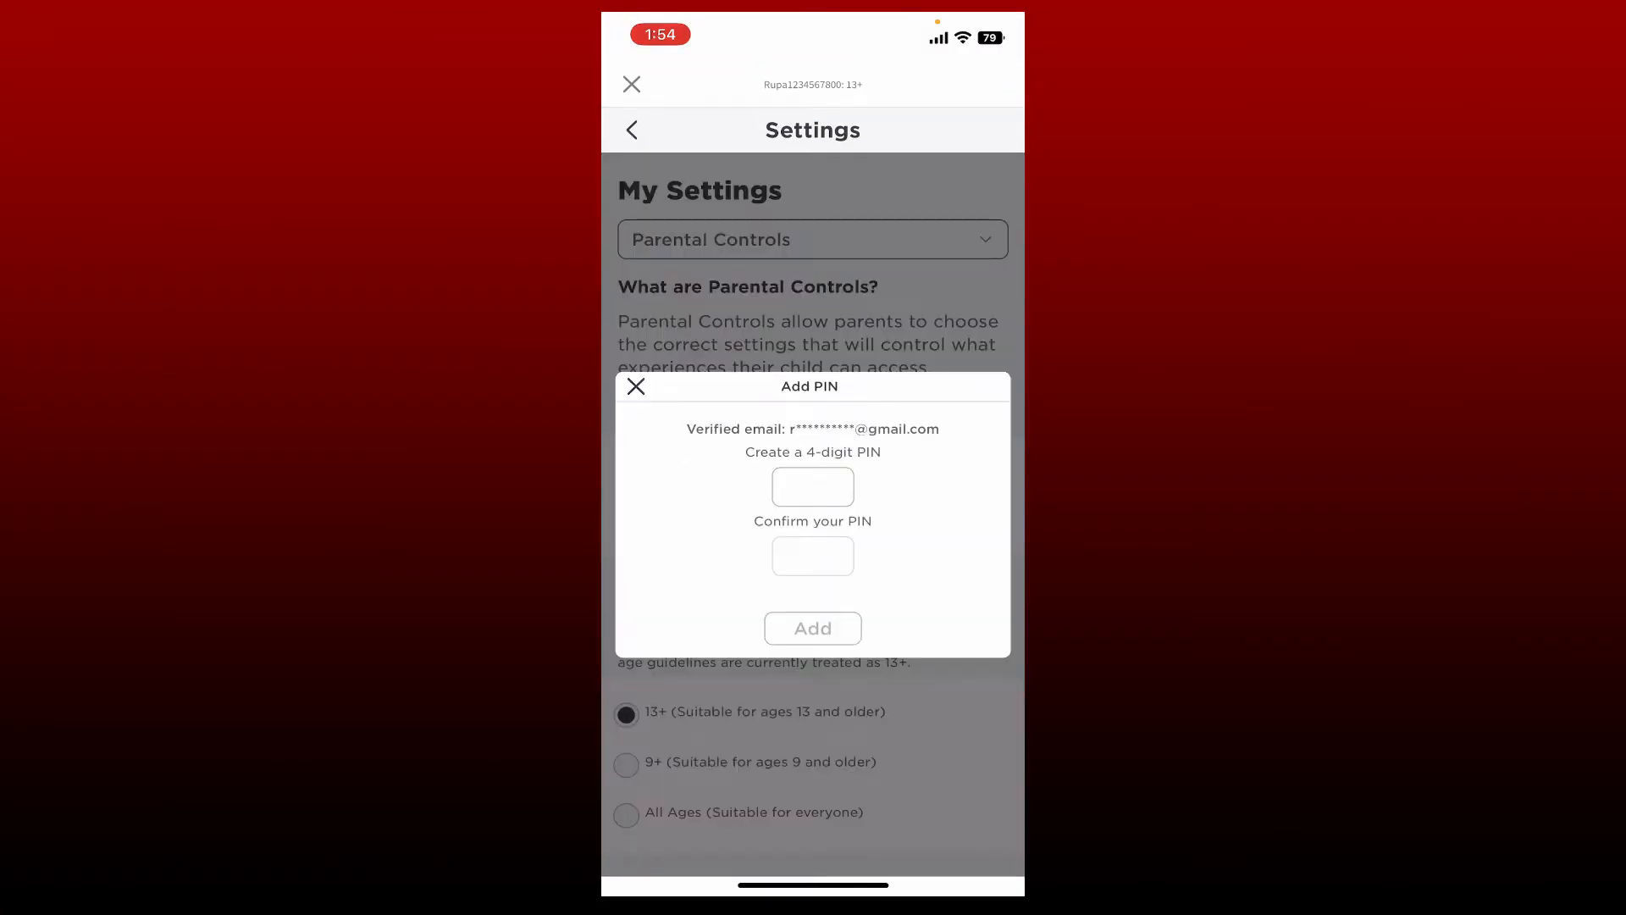
left_click(812, 488)
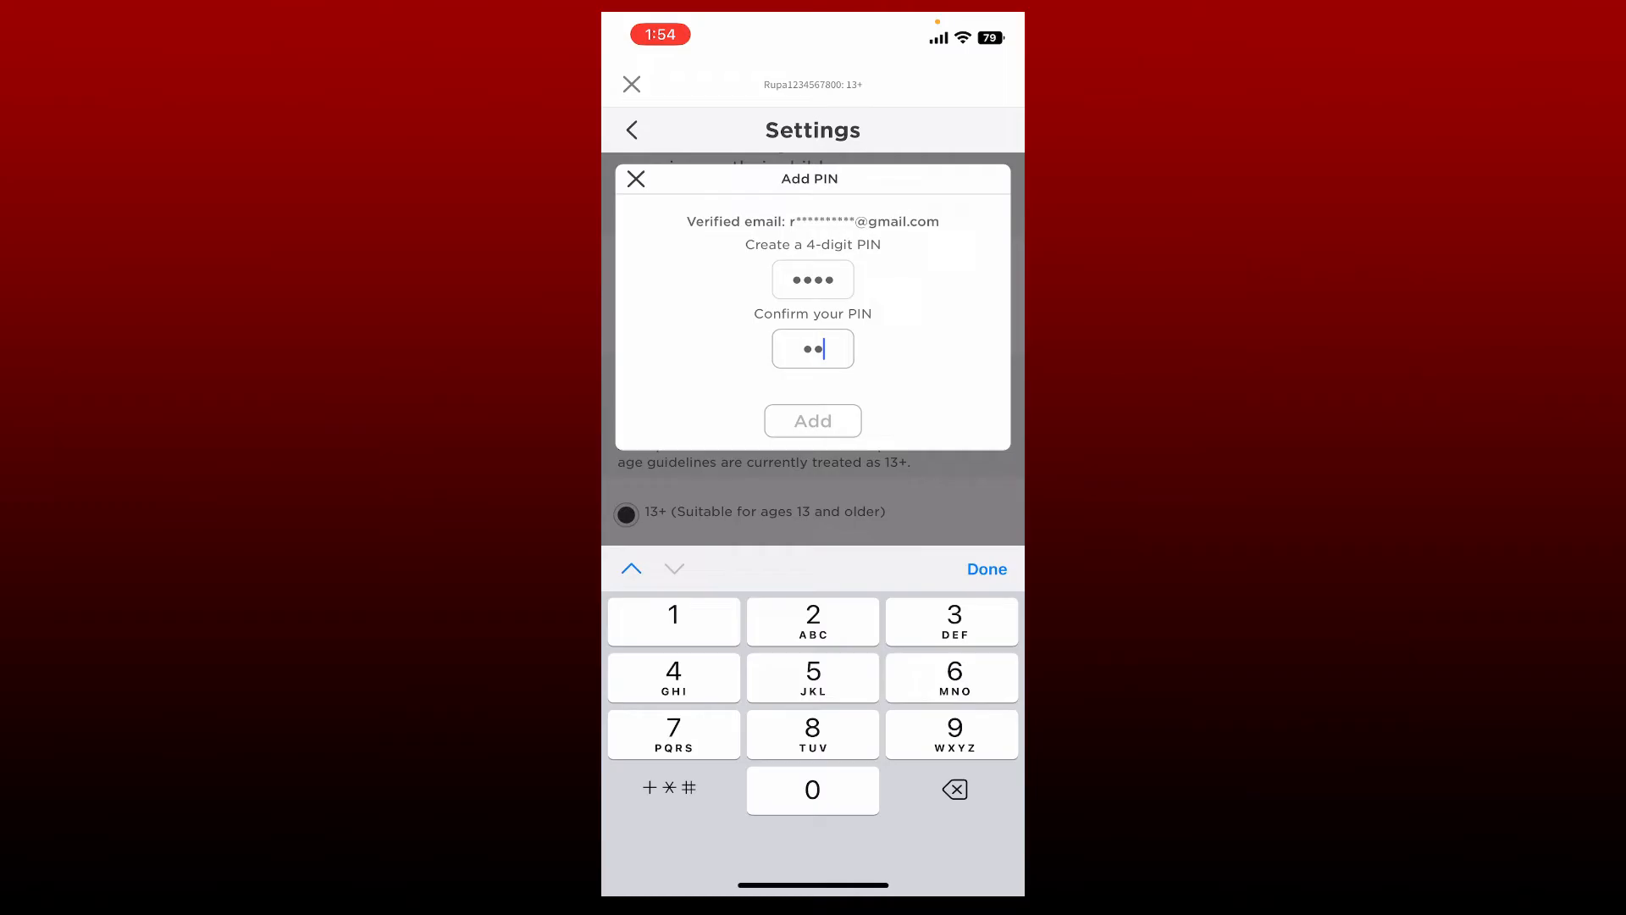
type("4")
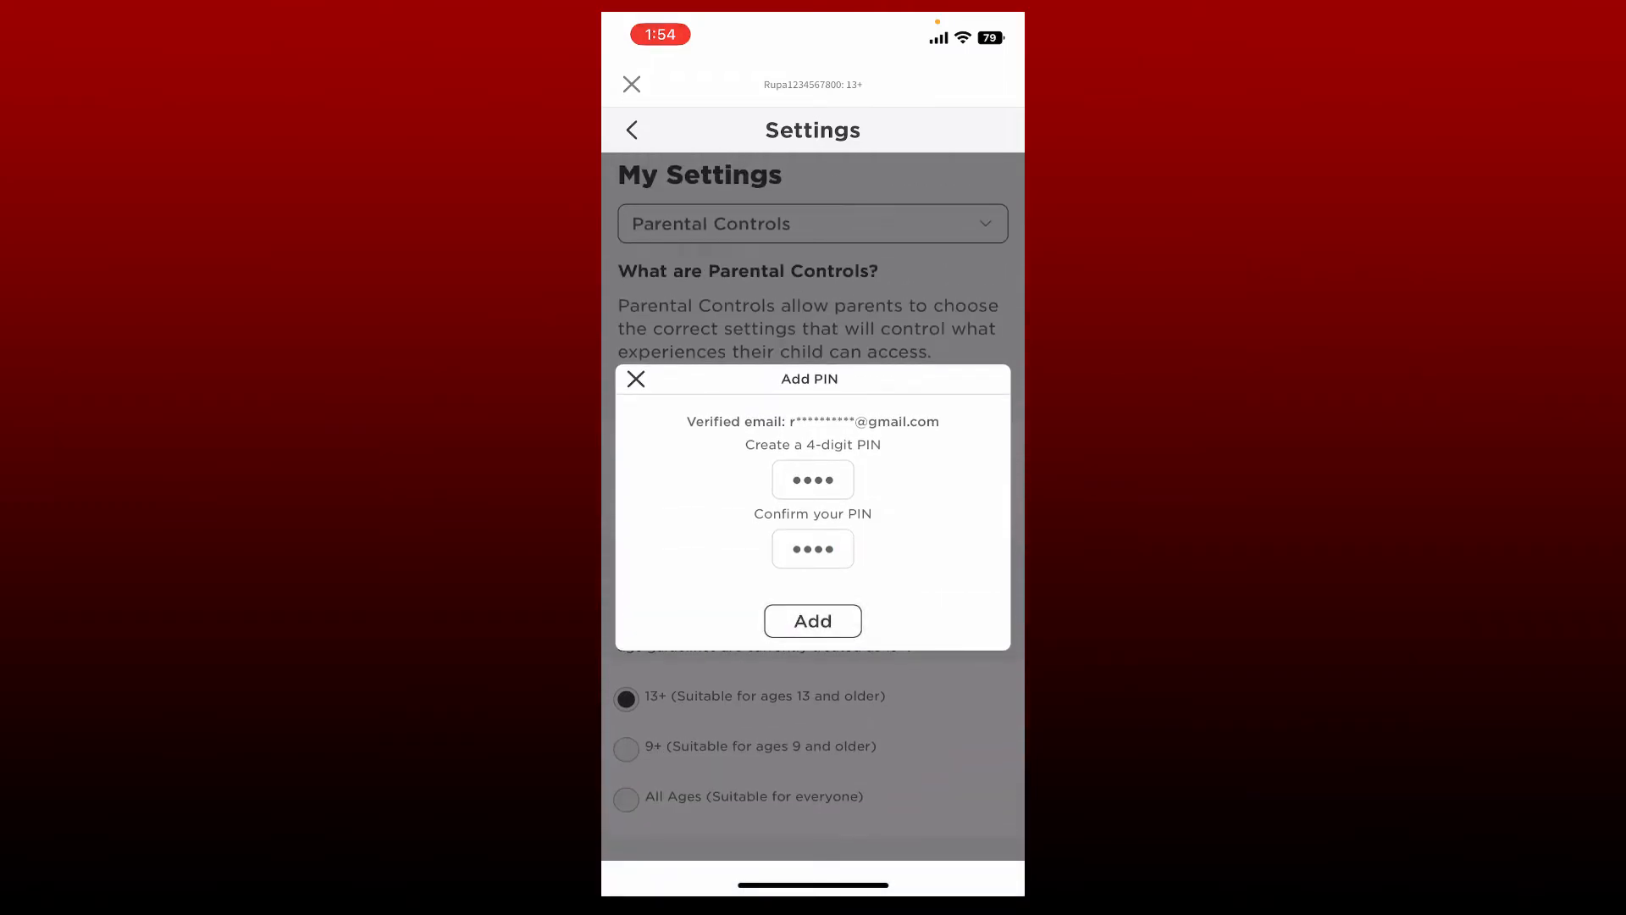
Step: Submit the new PIN with Add and verify the account password
left_click(812, 620)
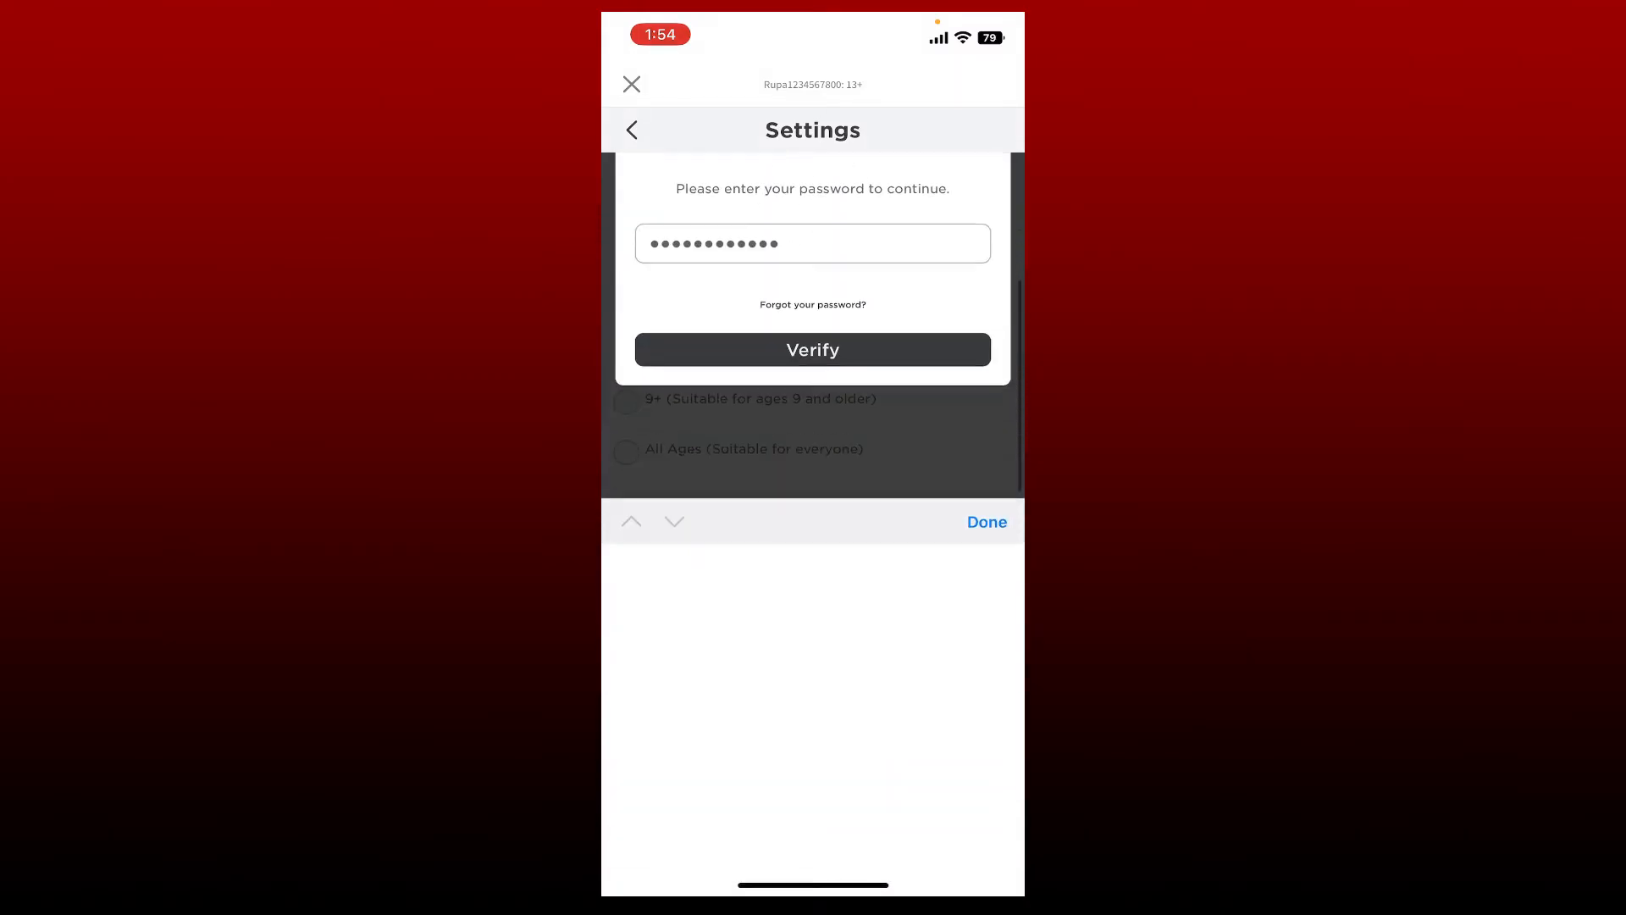
left_click(812, 350)
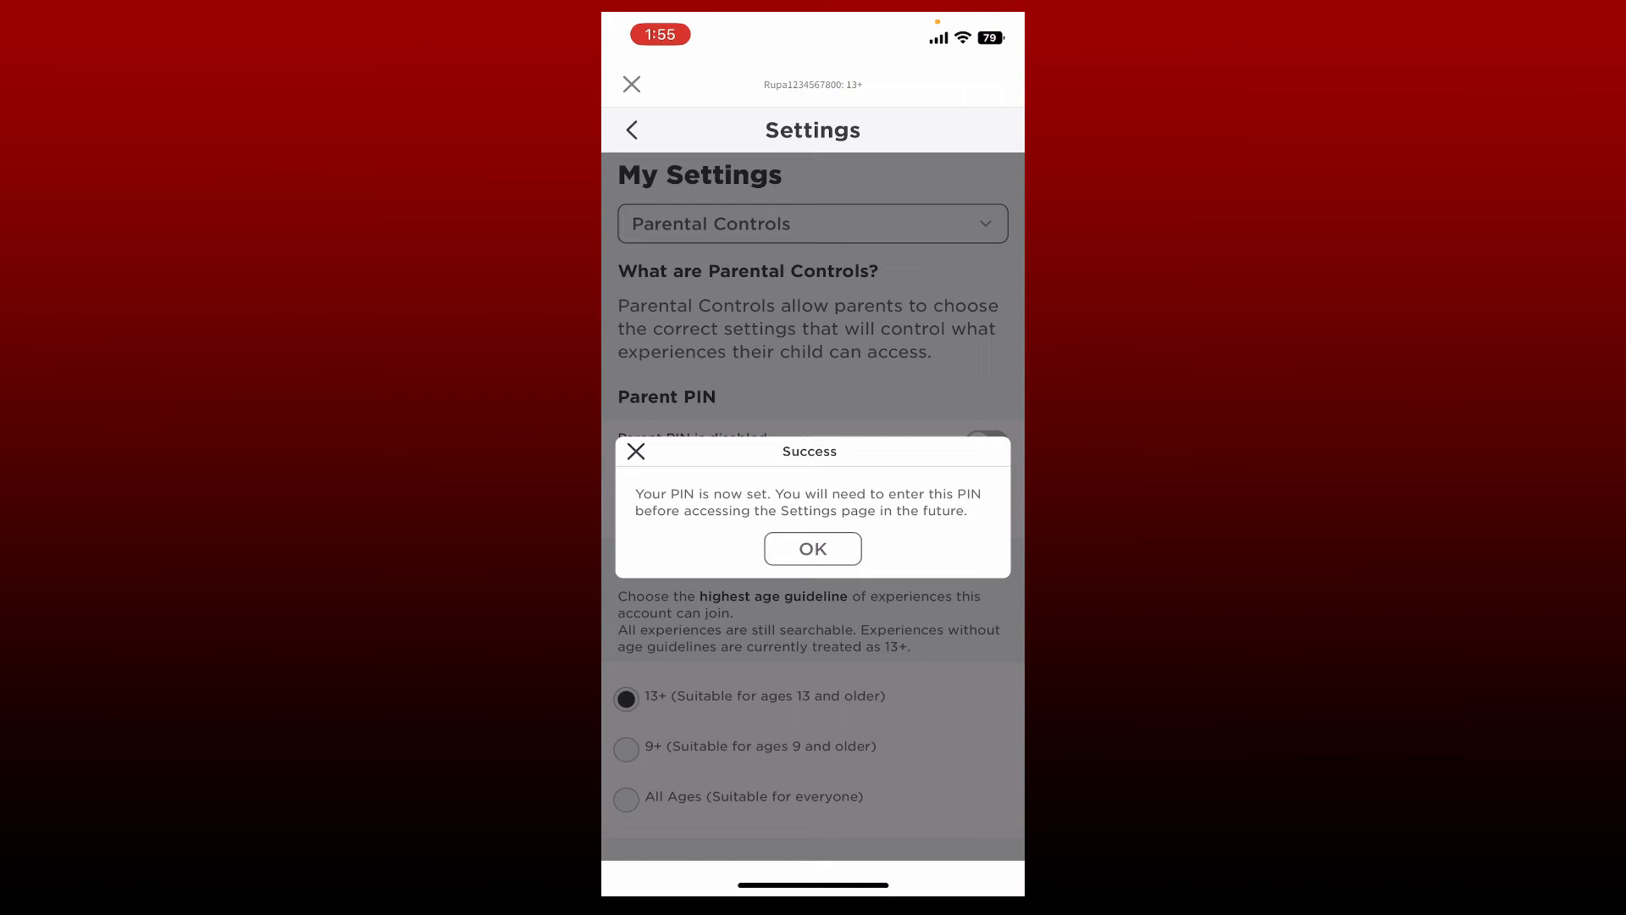
Step: Dismiss the Success dialog with OK
left_click(812, 548)
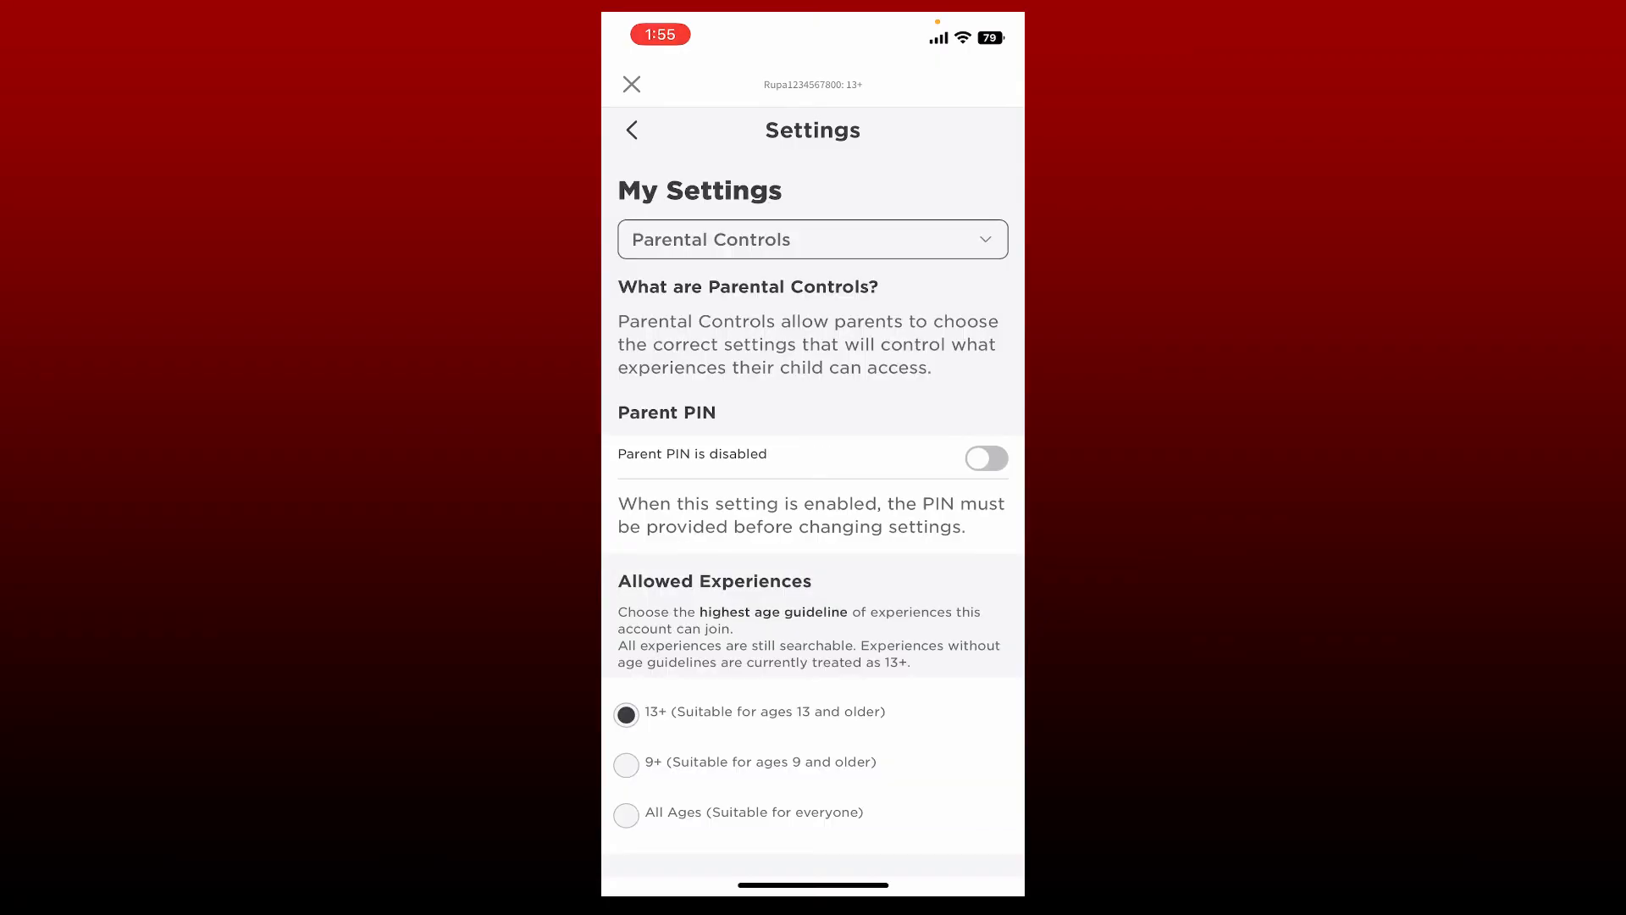